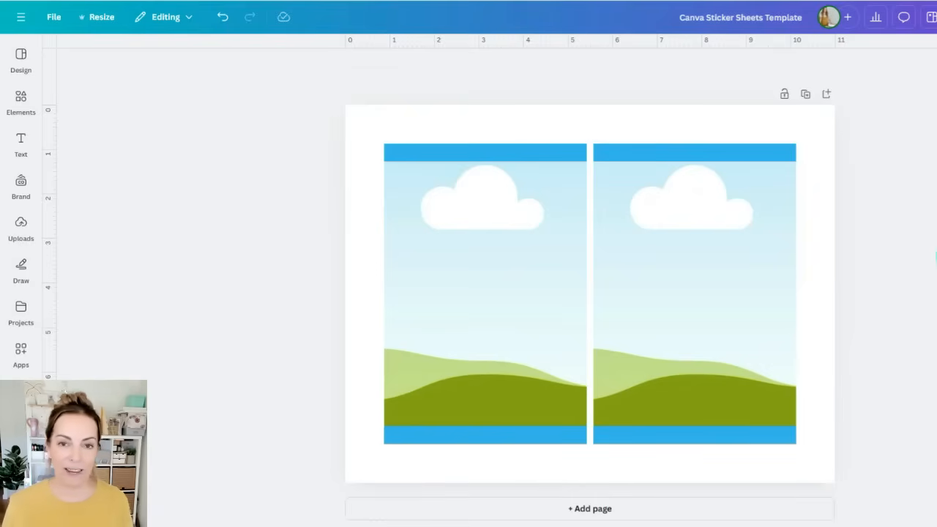
Select the left sky-and-hills panel on page 2 and delete it, keeping only the right panel
click(665, 261)
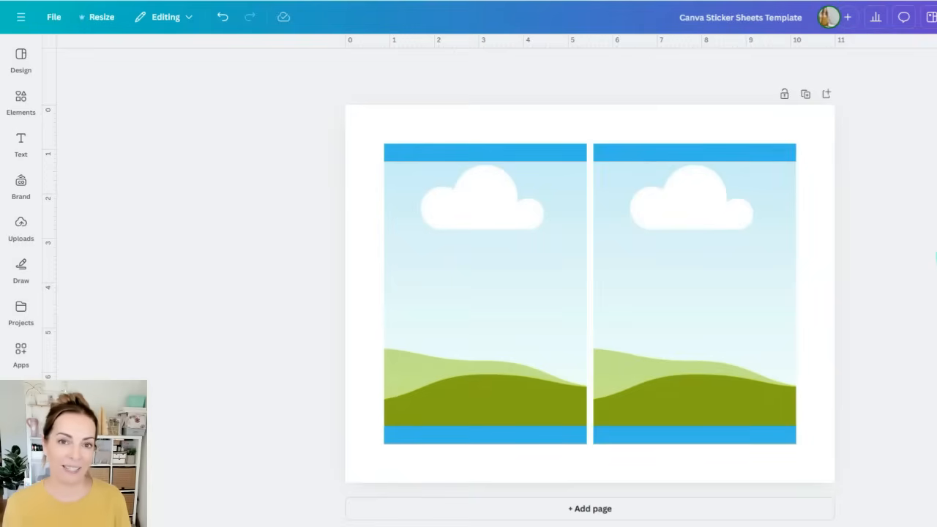
click(665, 260)
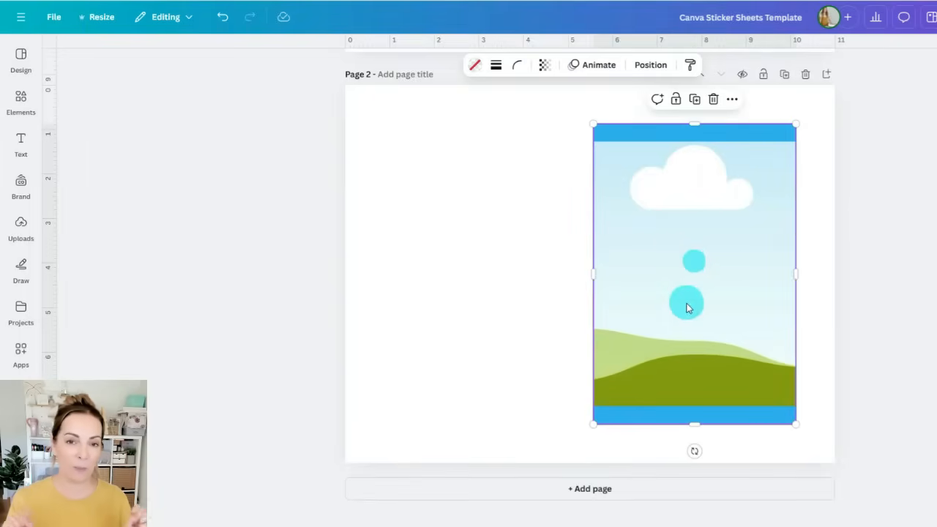
Add a landscape frame sized 4.55 by 6.75 inches beside the right panel
click(20, 100)
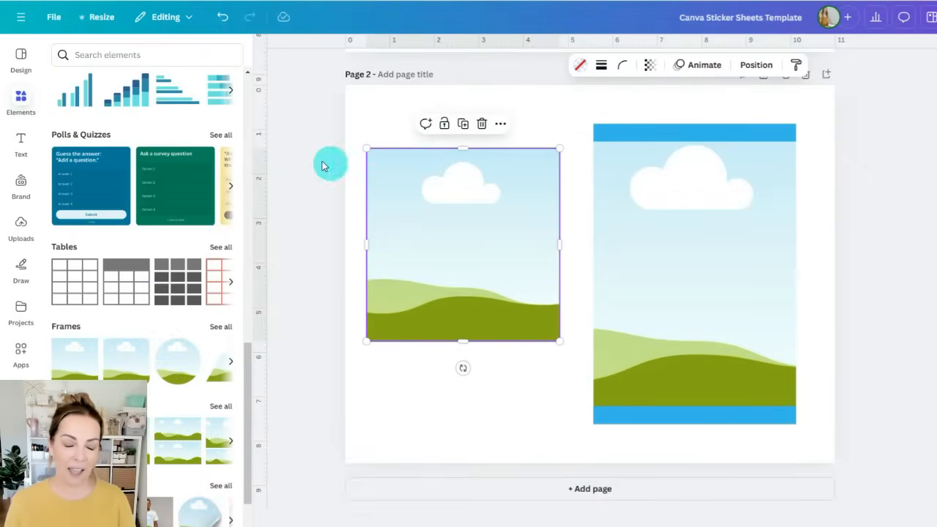
click(756, 65)
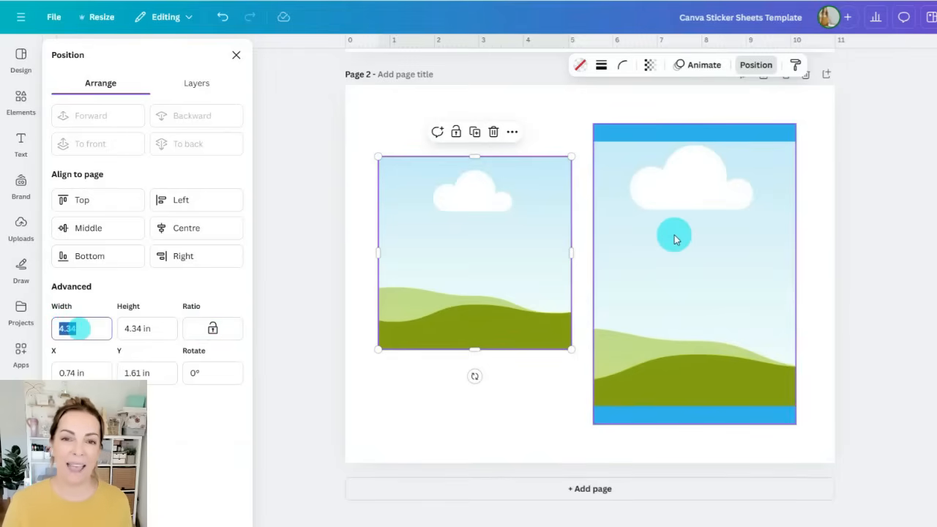
text(4.55 in)
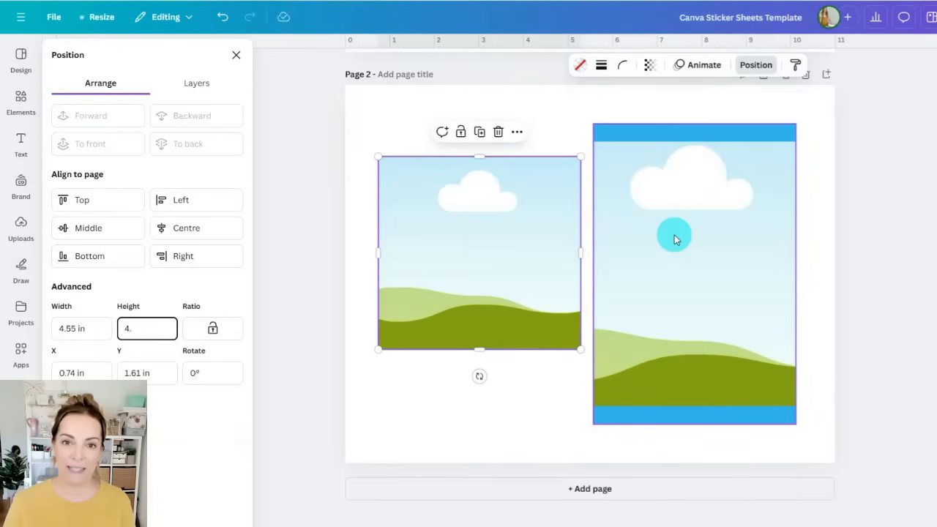
text(6.75 in)
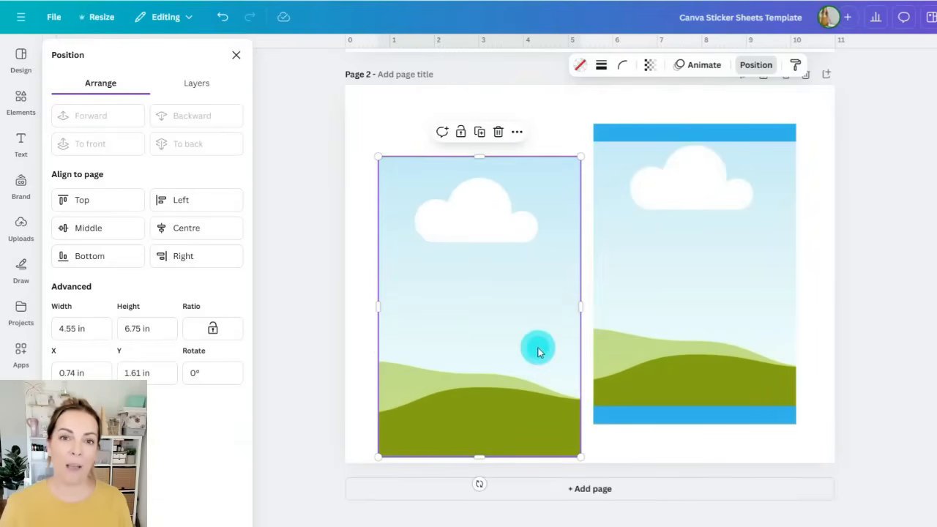
drag(539, 350, 542, 317)
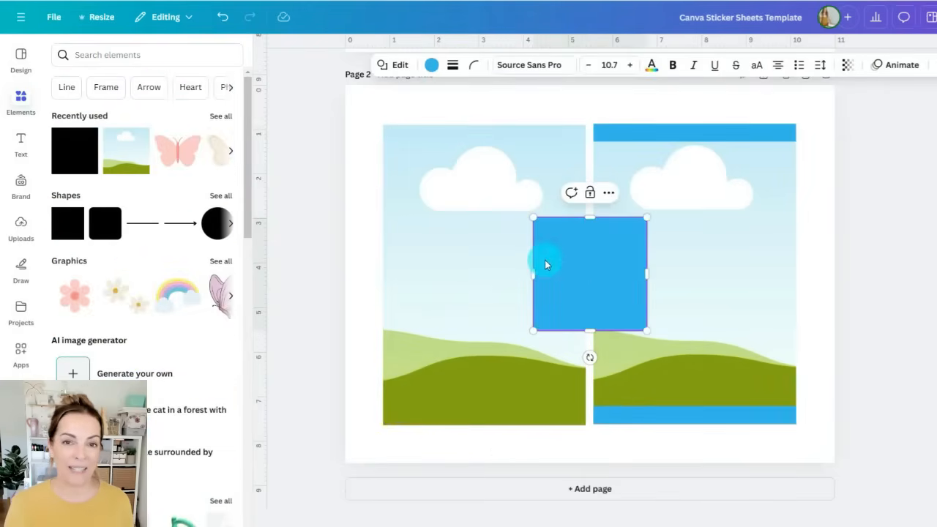
Stretch a blue square shape into a band across the left panel's top
click(431, 64)
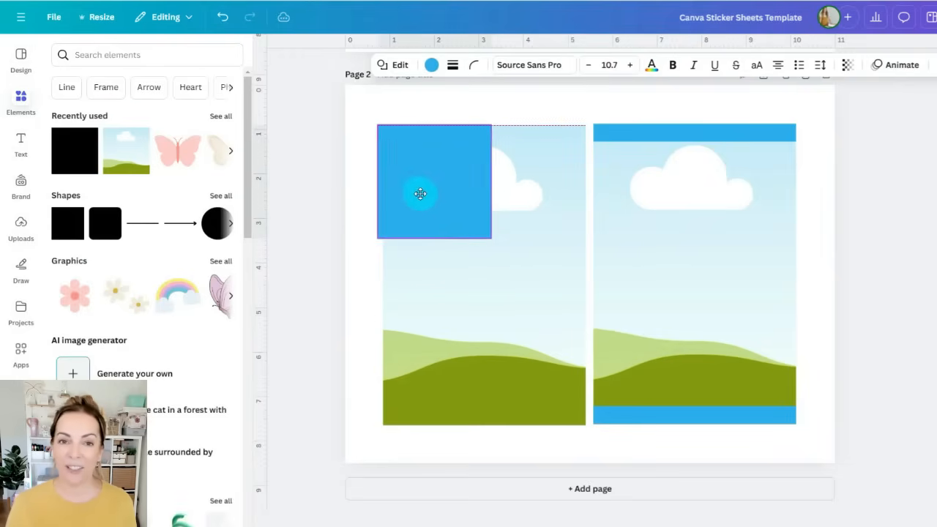
drag(492, 182, 574, 181)
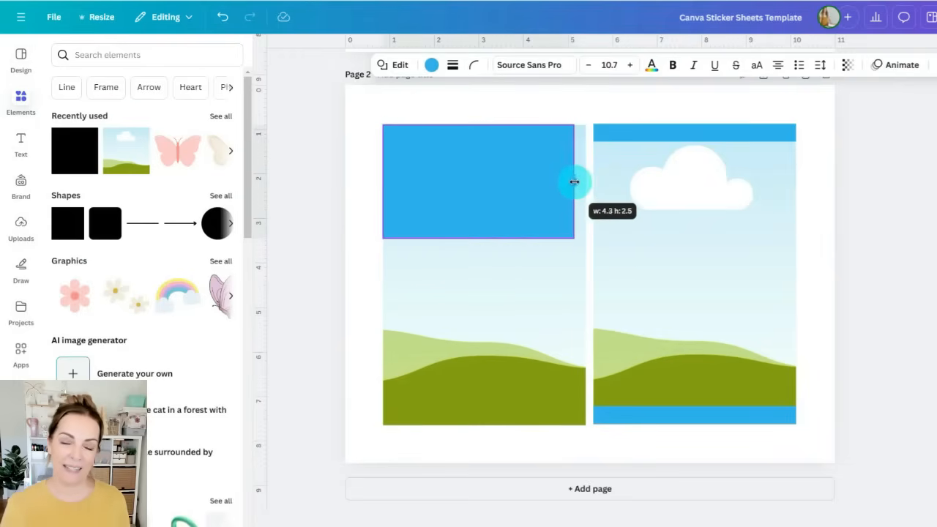
drag(574, 182, 489, 148)
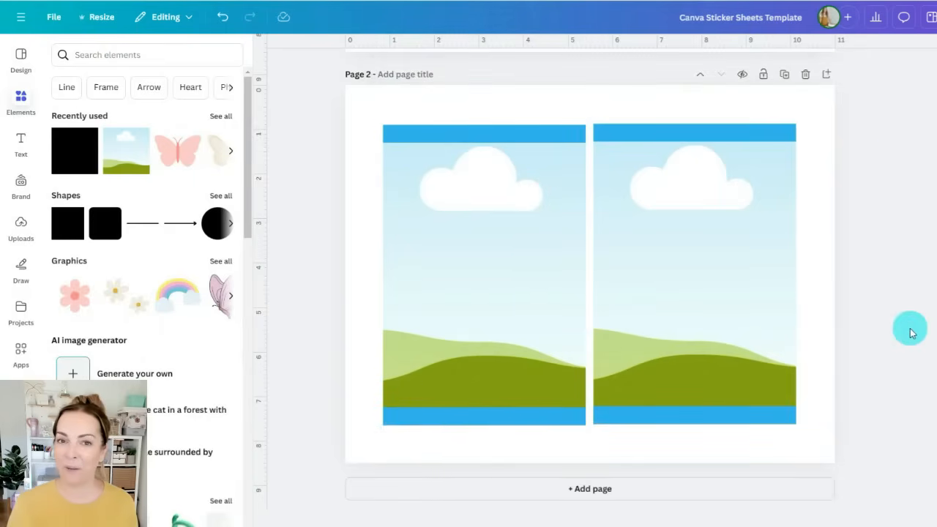
Search graphics for 'snowflakes pattern' and fill the left panel with a blue snowflake pattern
click(220, 260)
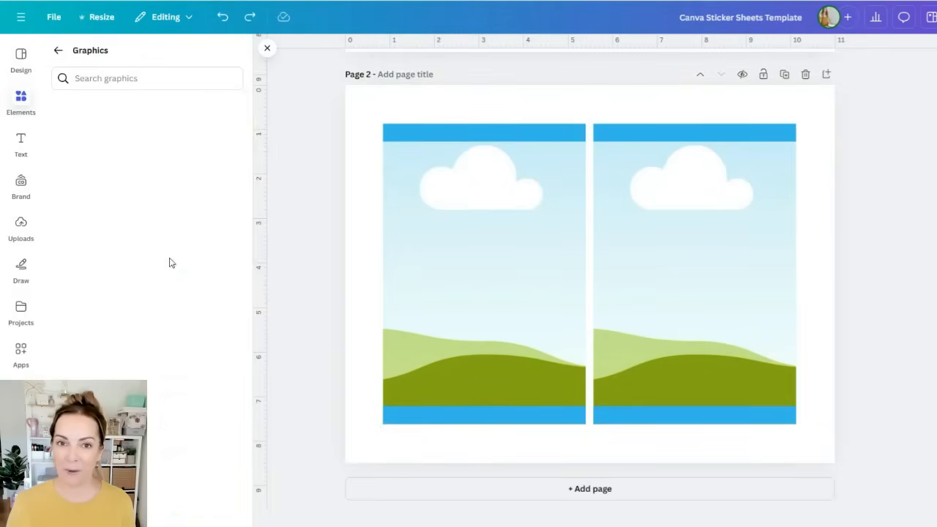
text(snowflak)
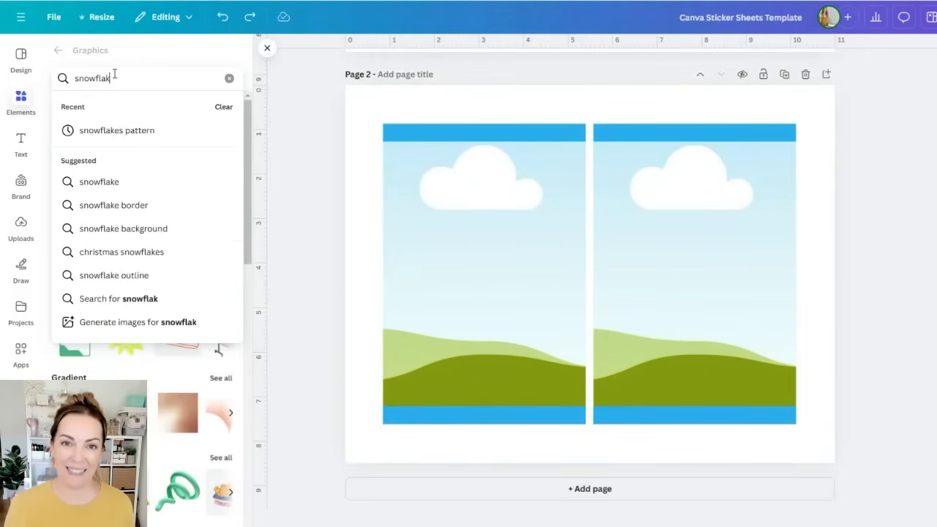
click(118, 129)
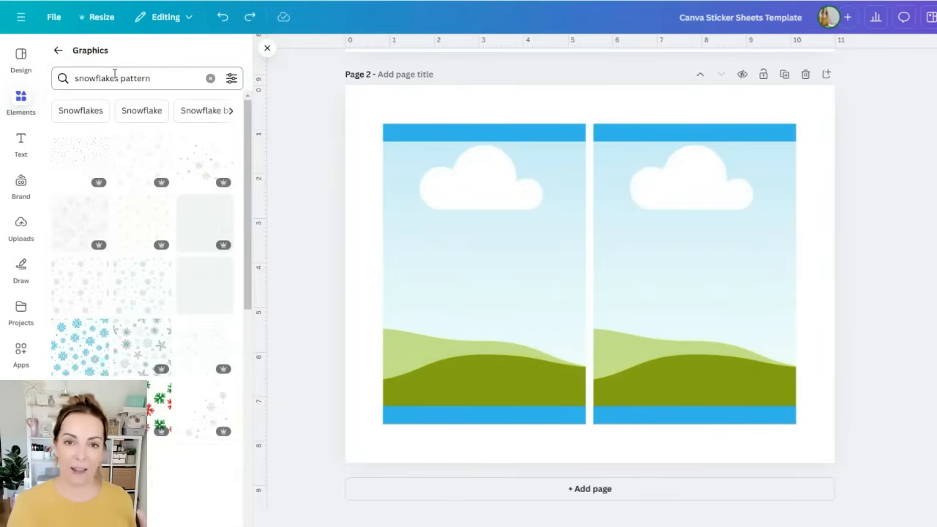
click(232, 80)
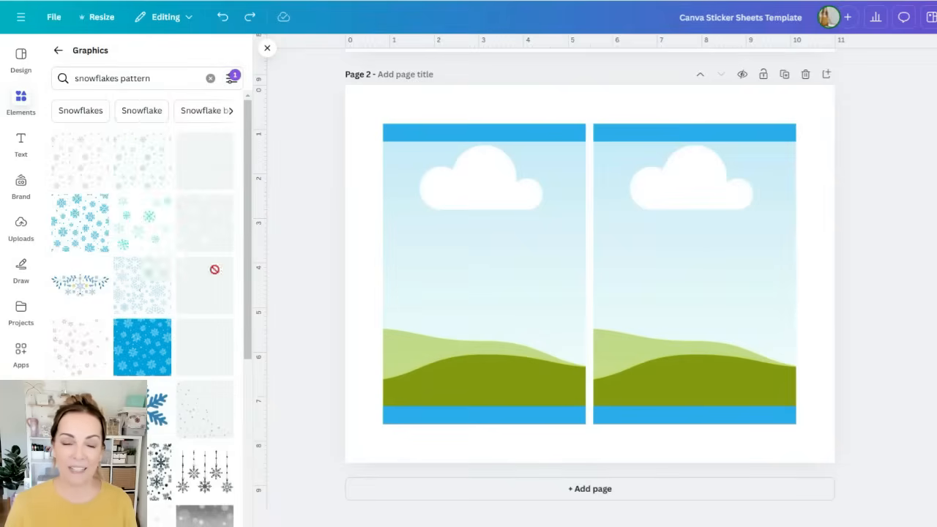
click(142, 348)
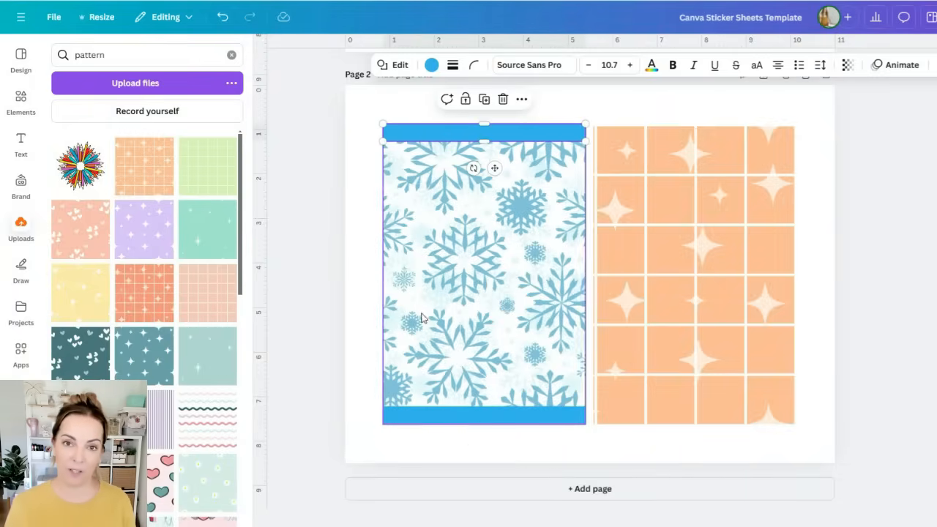
click(431, 65)
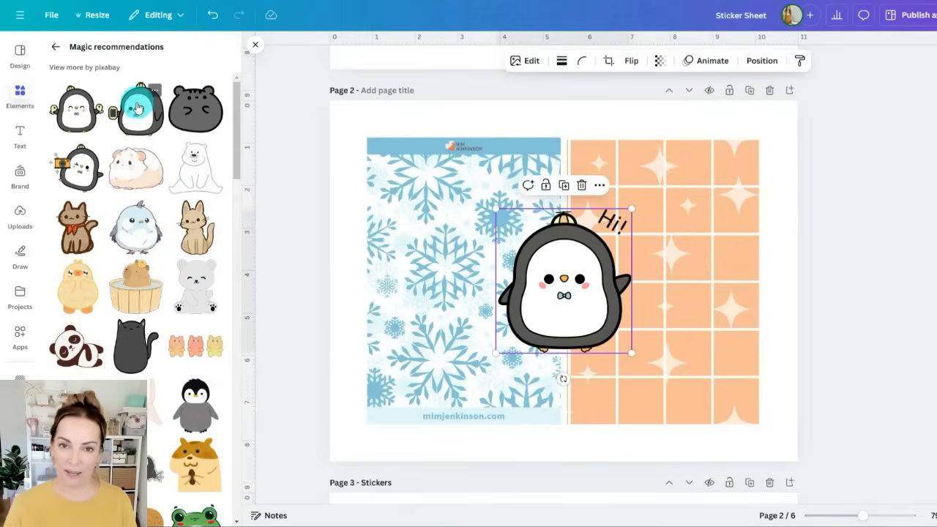
mouse_move(76, 125)
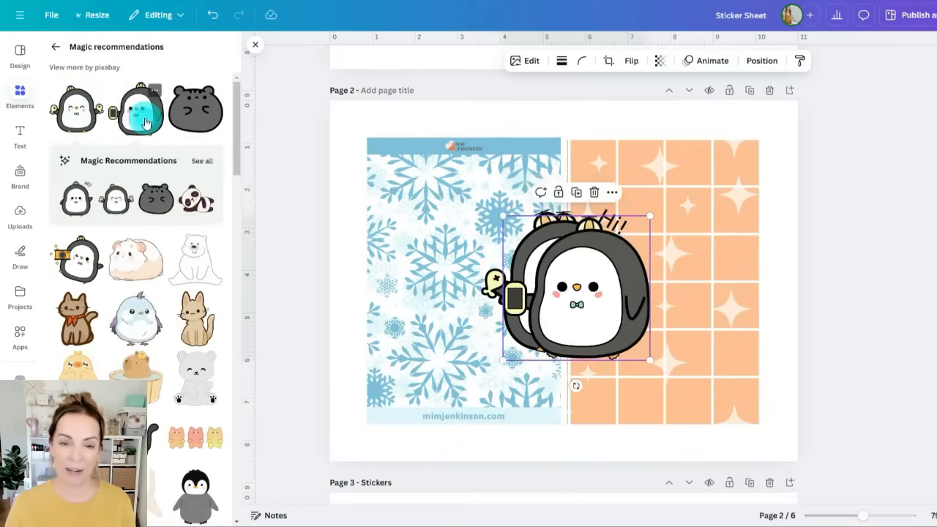
Add another penguin sticker and give the camera penguin a stronger white outline shadow
click(76, 258)
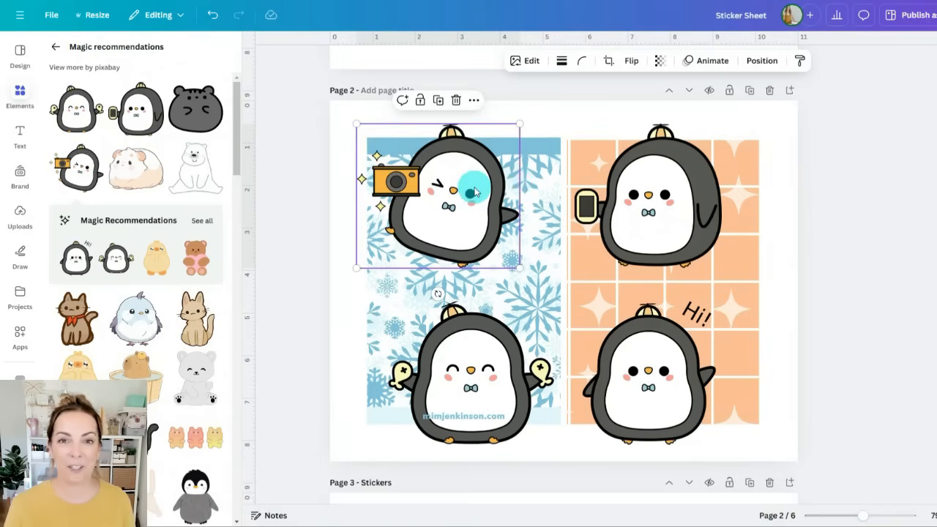
click(532, 60)
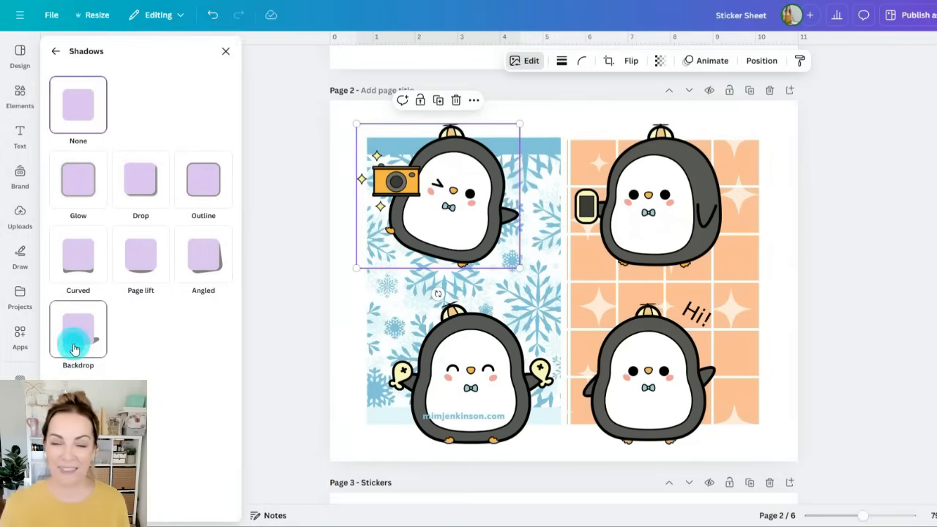
click(202, 179)
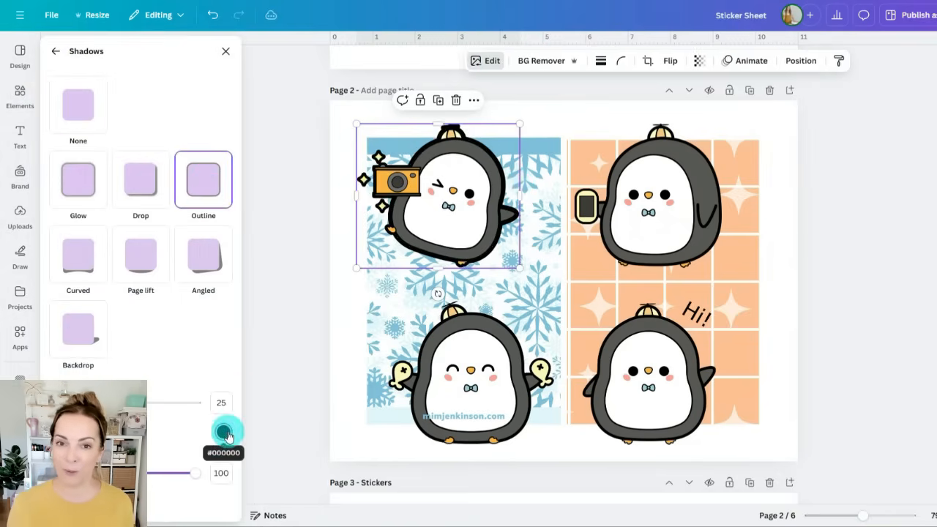
click(223, 432)
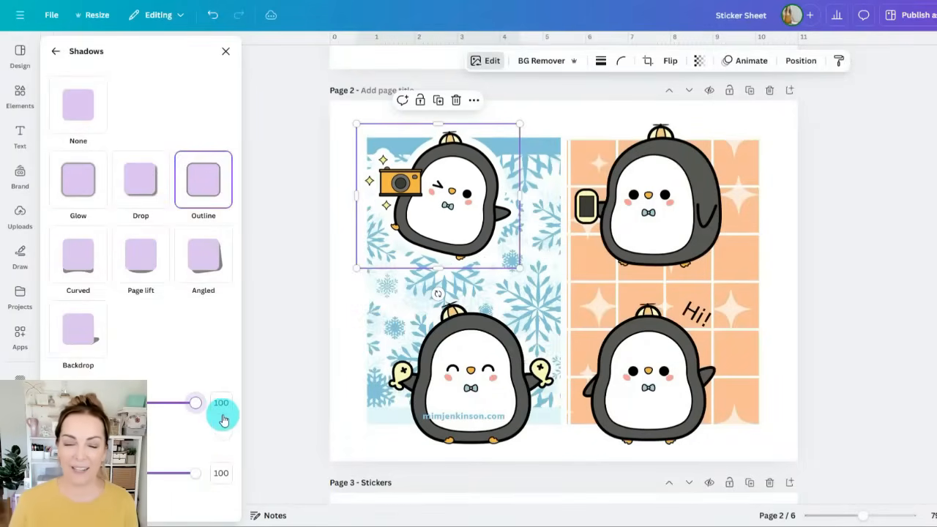
click(647, 192)
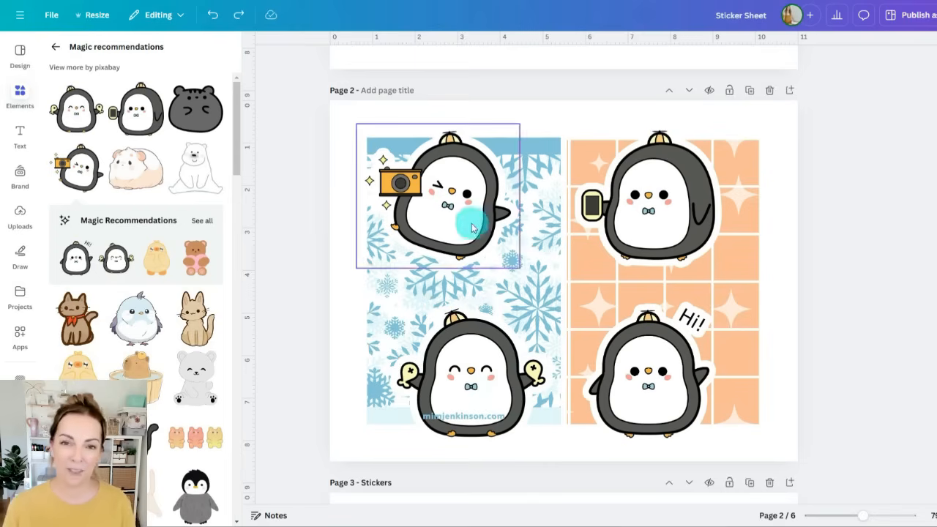
click(469, 220)
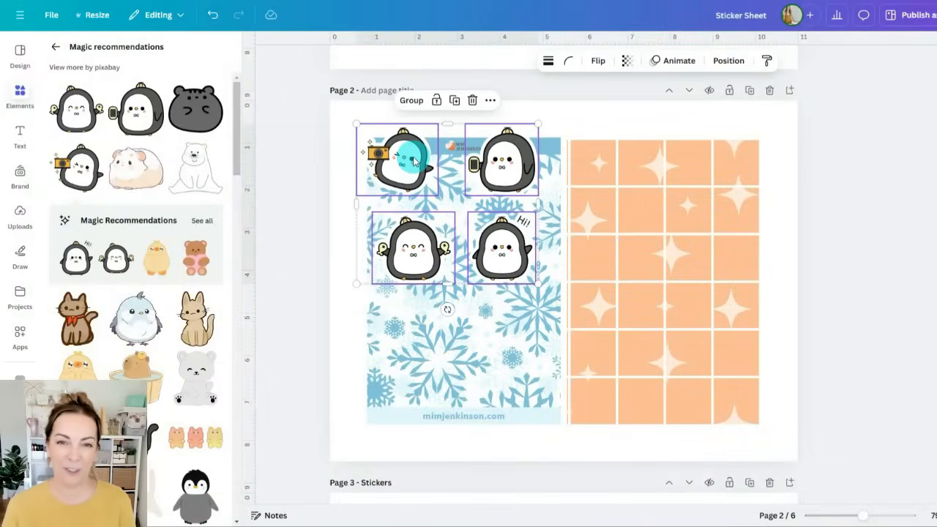
Ungroup the penguins, scatter them on the snowflake sheet, and browse more planner stickers
right_click(410, 158)
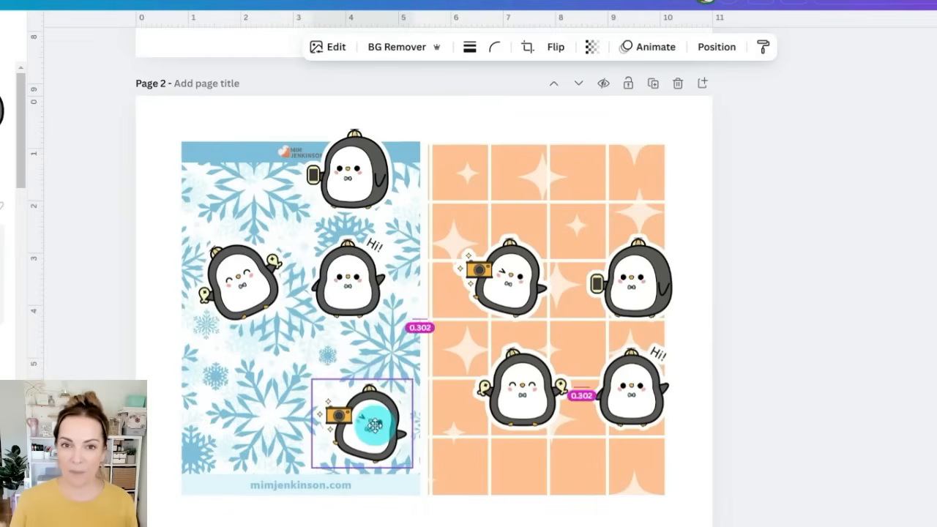
drag(374, 425, 299, 263)
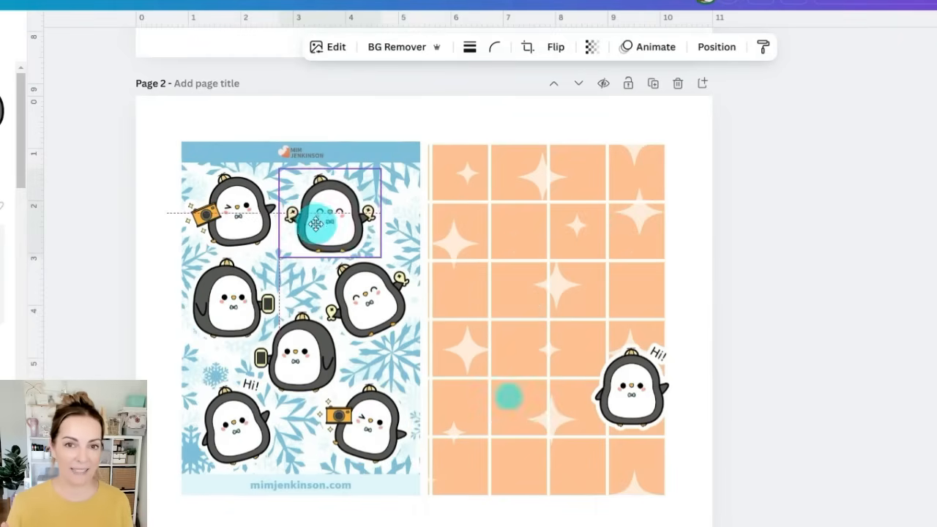
drag(316, 226, 300, 366)
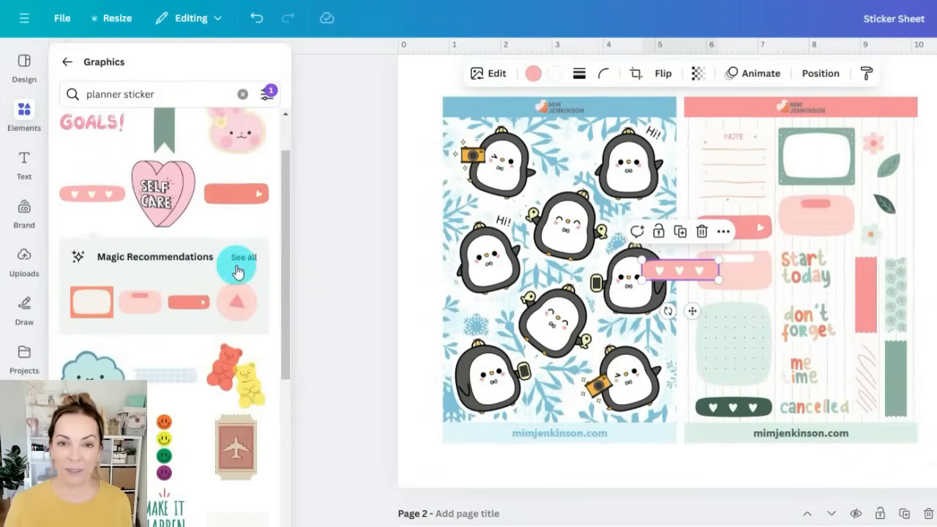
click(242, 258)
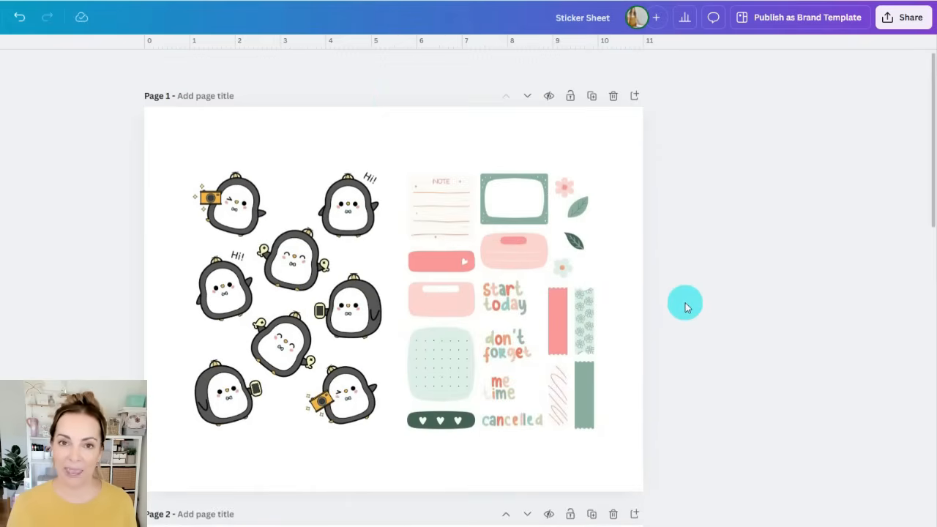
Title page 1 'Stickers'
click(205, 95)
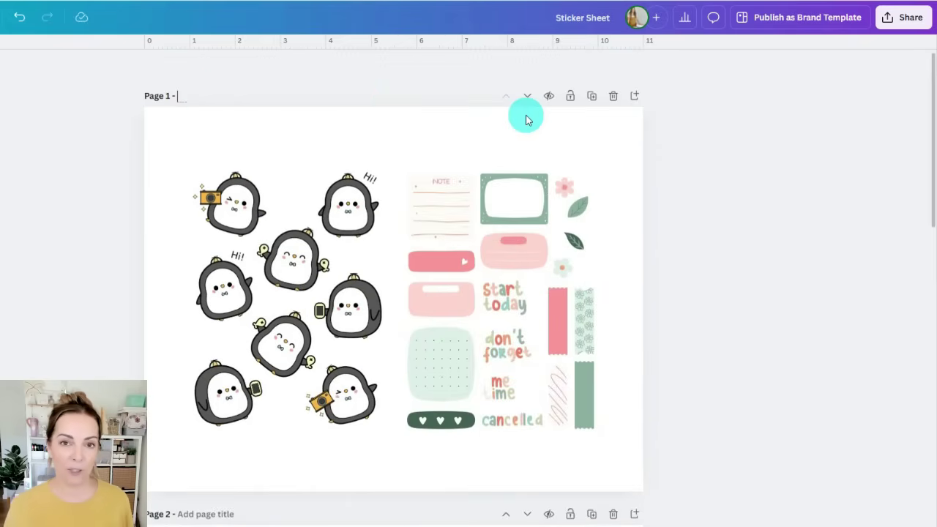
text(Stickers)
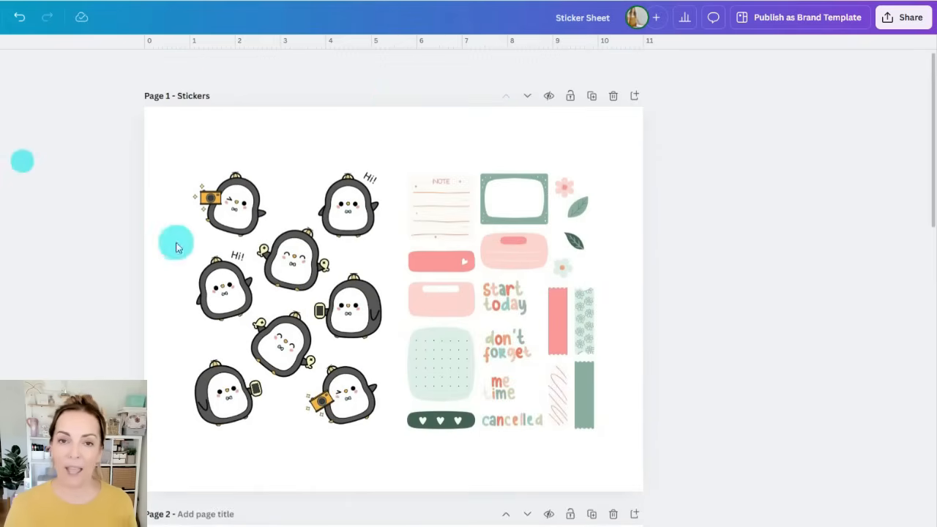
click(904, 16)
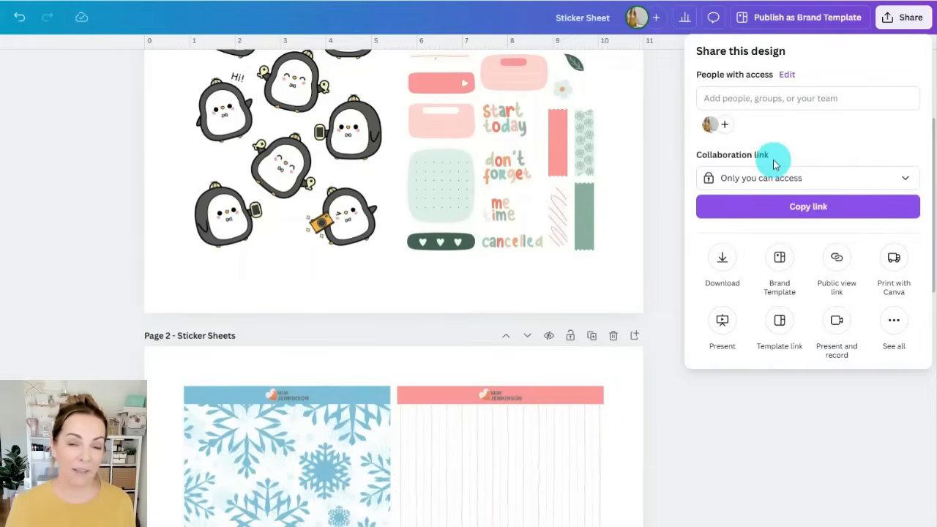
Download the selected pages as PNG with the transparent background turned off
click(722, 263)
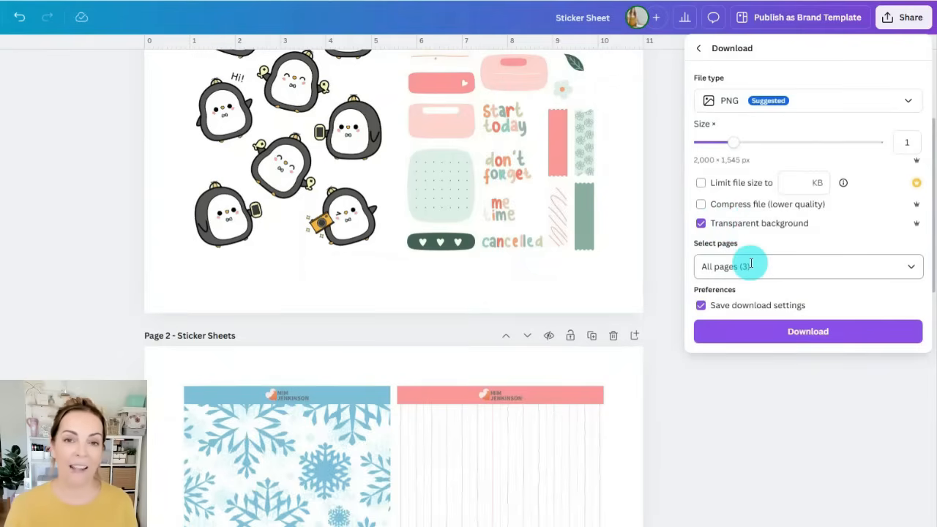
click(809, 267)
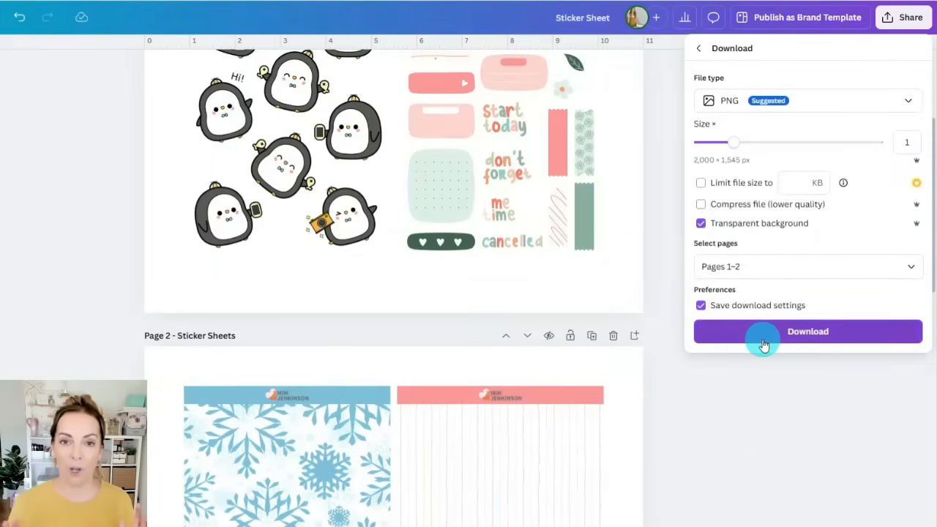
click(809, 331)
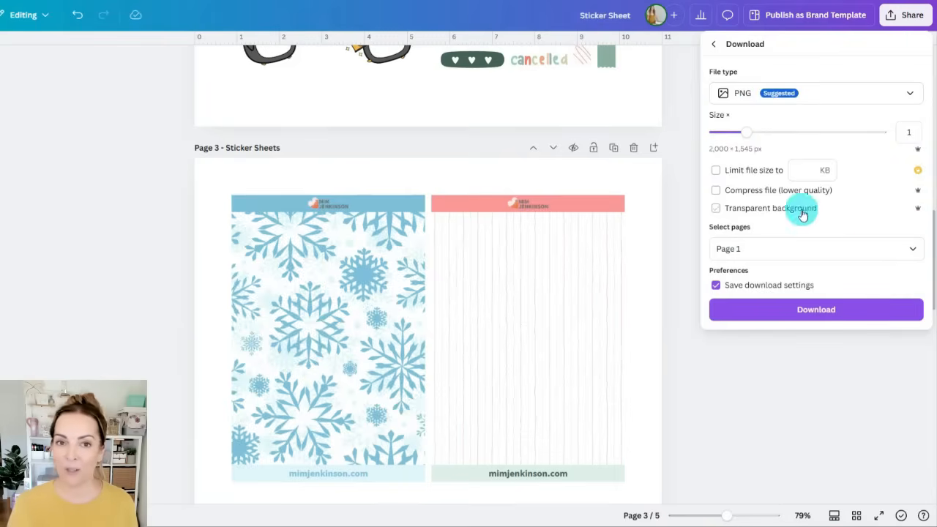
click(816, 249)
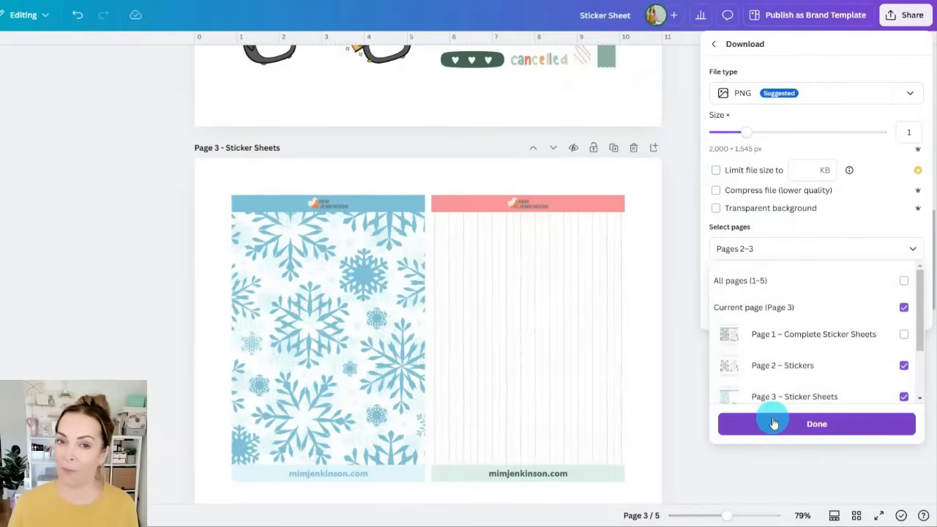
click(818, 425)
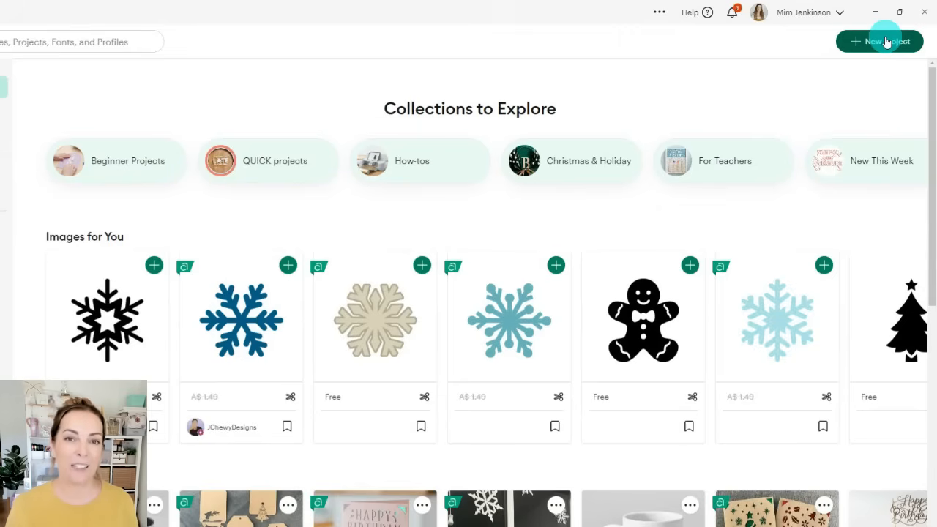
Start a new project and upload the Sticker Sheets PNG, keeping its background
click(879, 41)
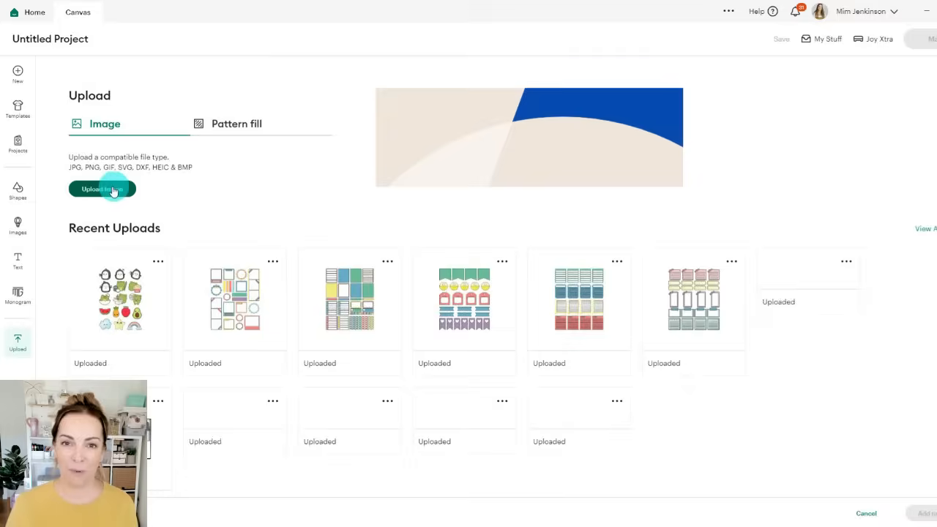
click(102, 189)
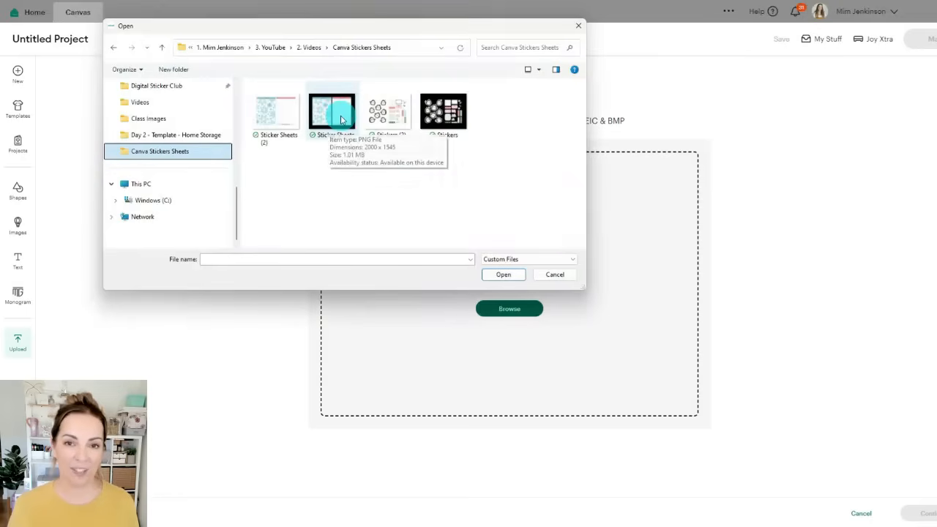
click(504, 276)
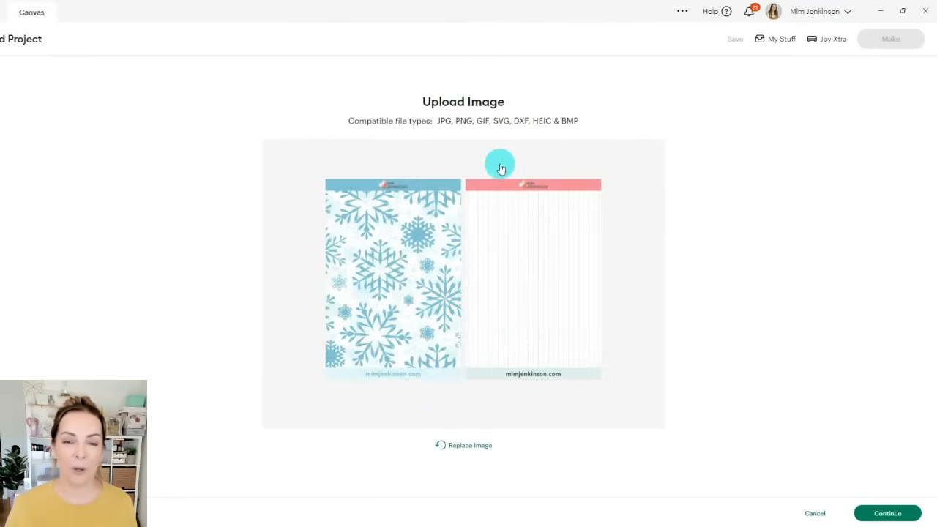
mouse_move(809, 395)
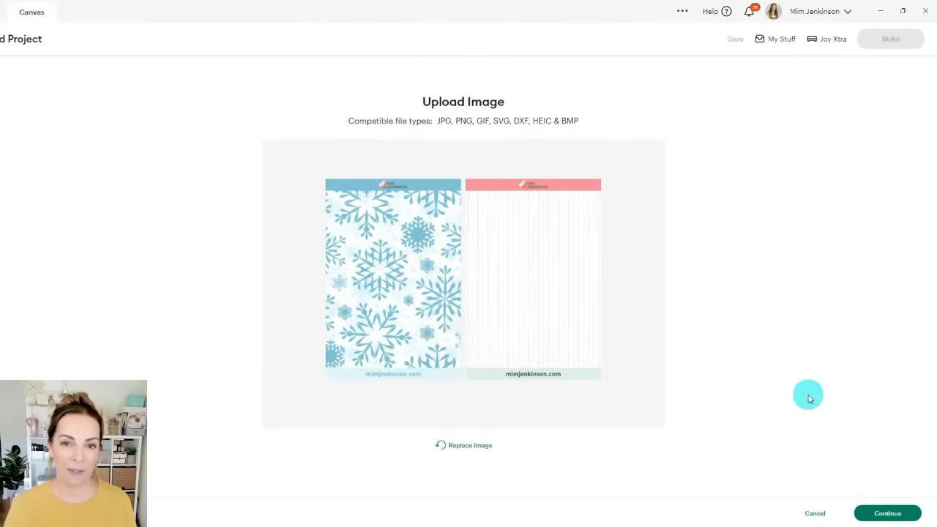
mouse_move(260, 170)
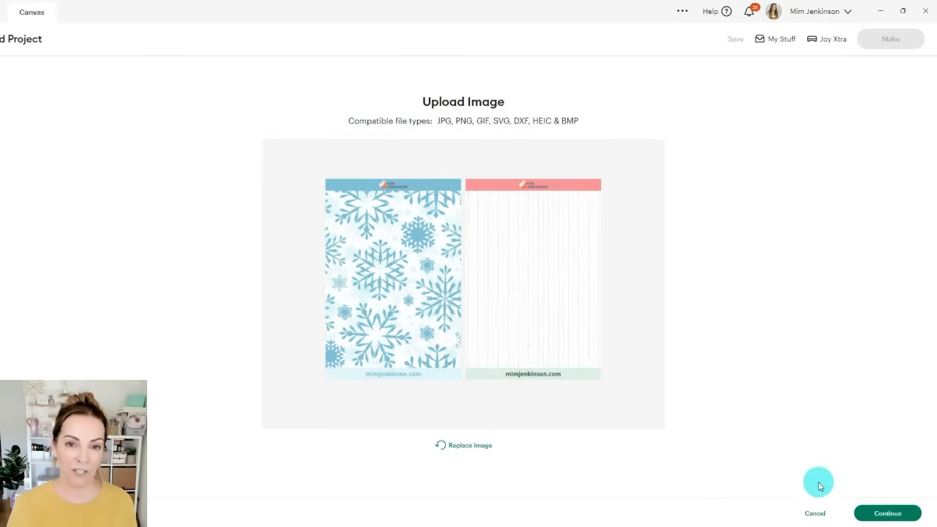
click(887, 513)
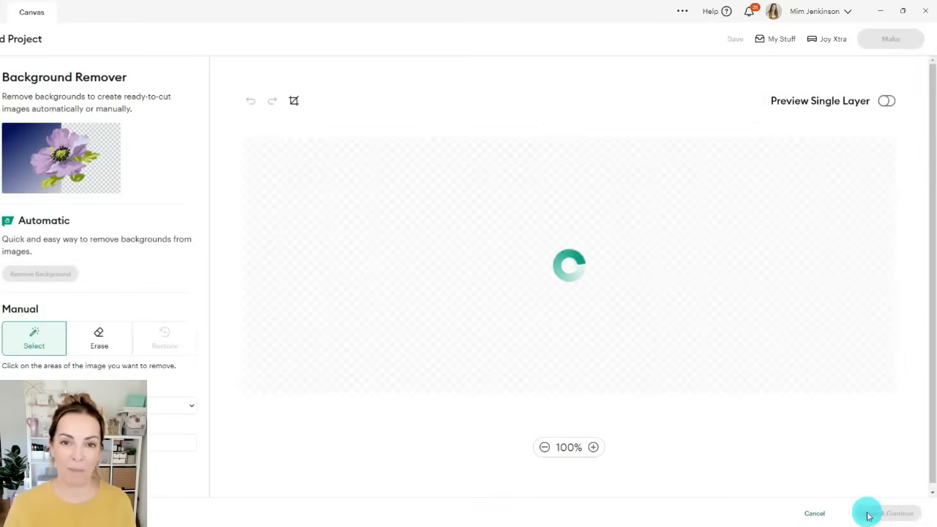
click(887, 513)
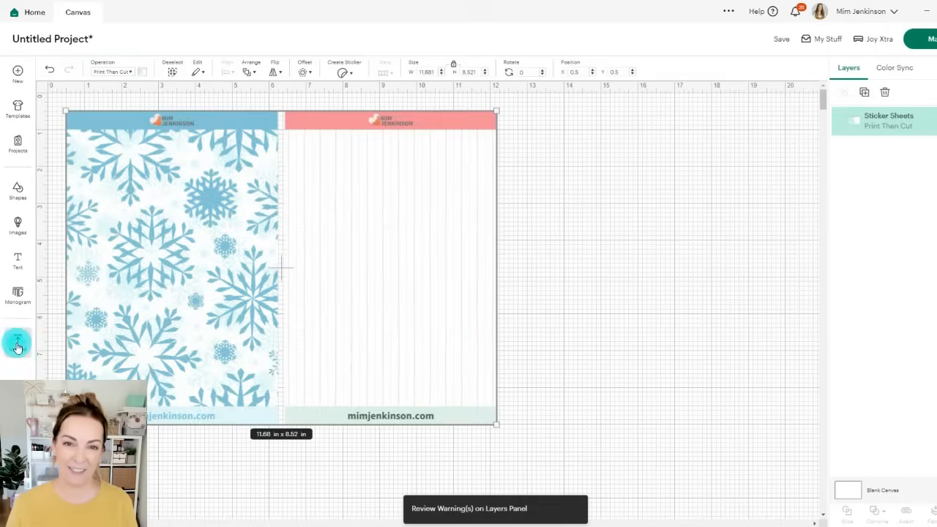
Upload the penguin and planner stickers PNG as a flat full-colour graphic
click(18, 340)
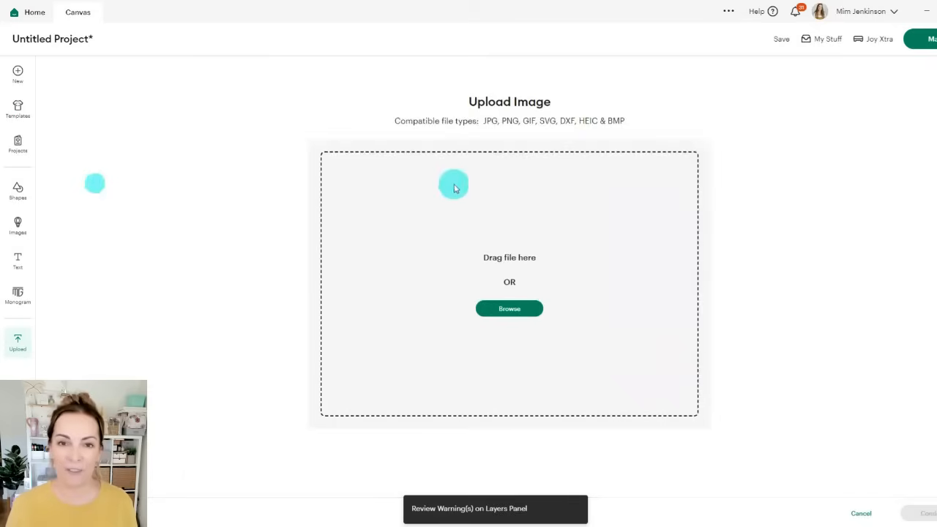
click(510, 308)
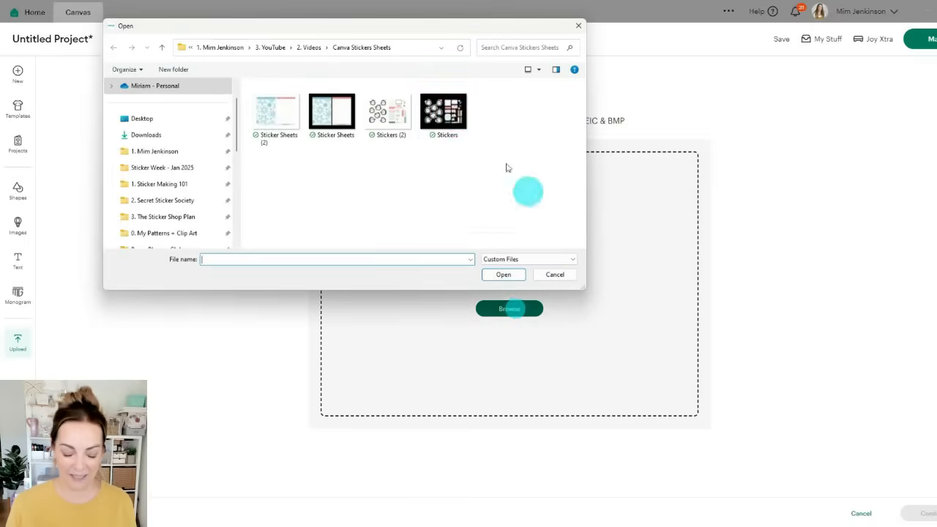
double_click(442, 111)
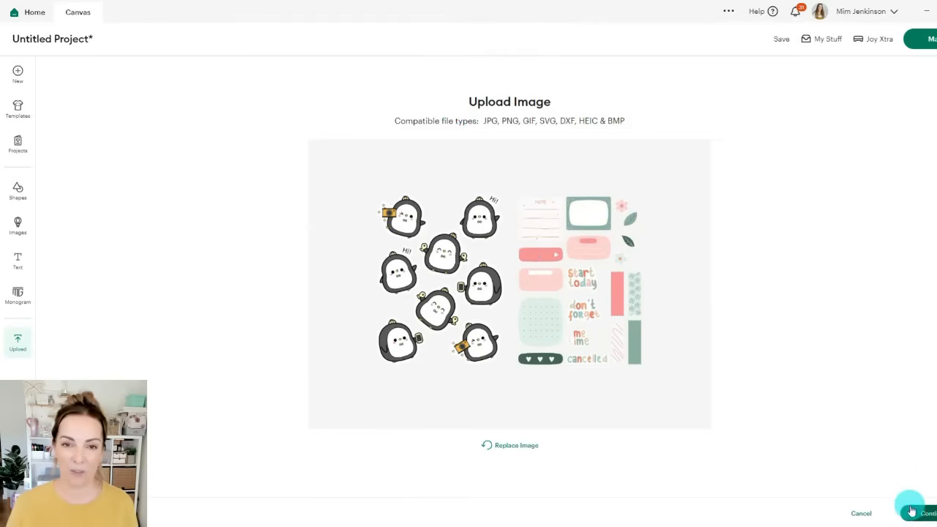
click(915, 509)
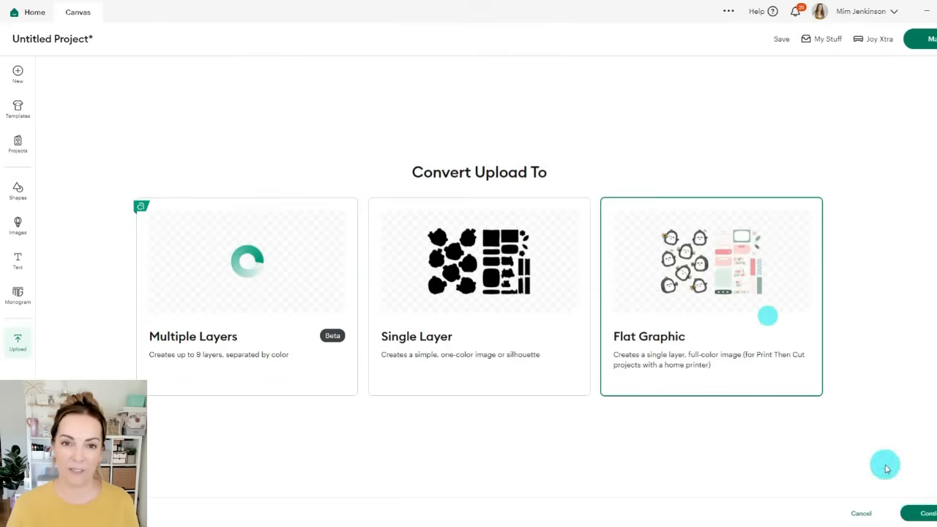
click(926, 513)
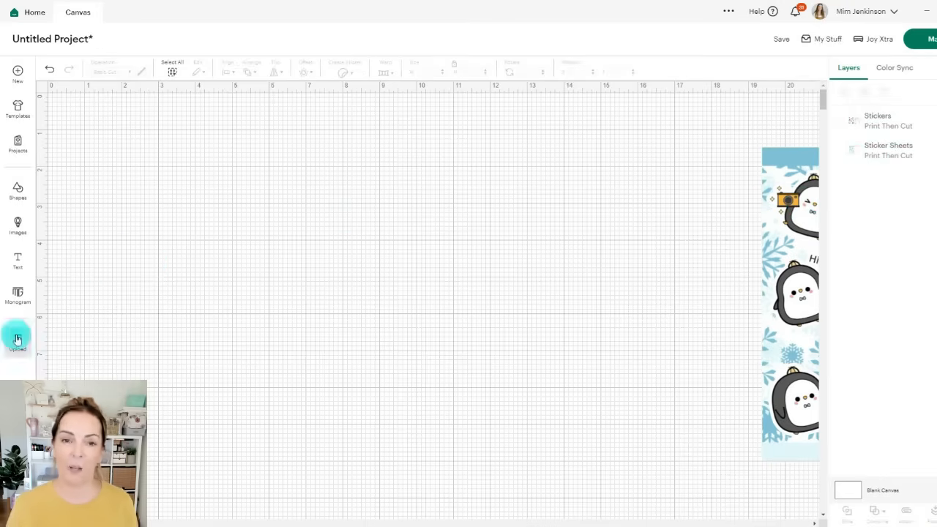
Upload the sticker sheets PNG again and continue past the background remover
click(18, 339)
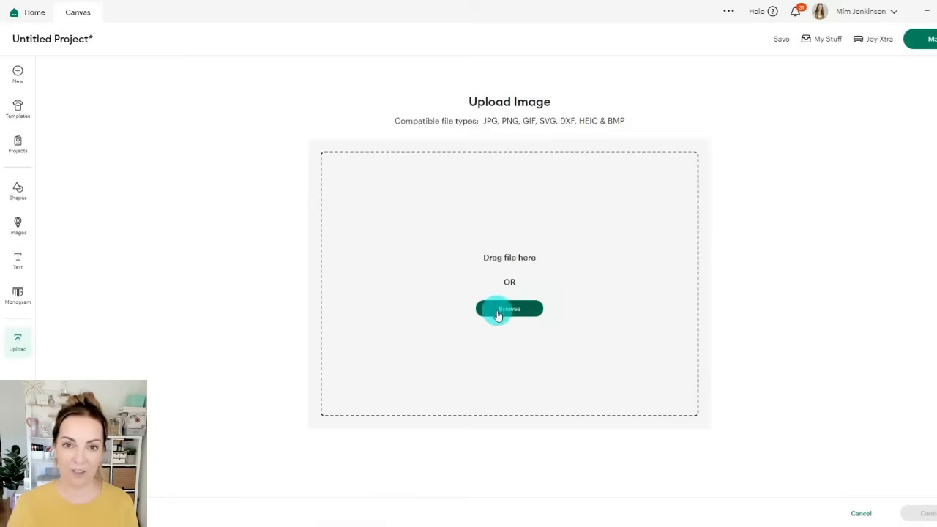
click(510, 307)
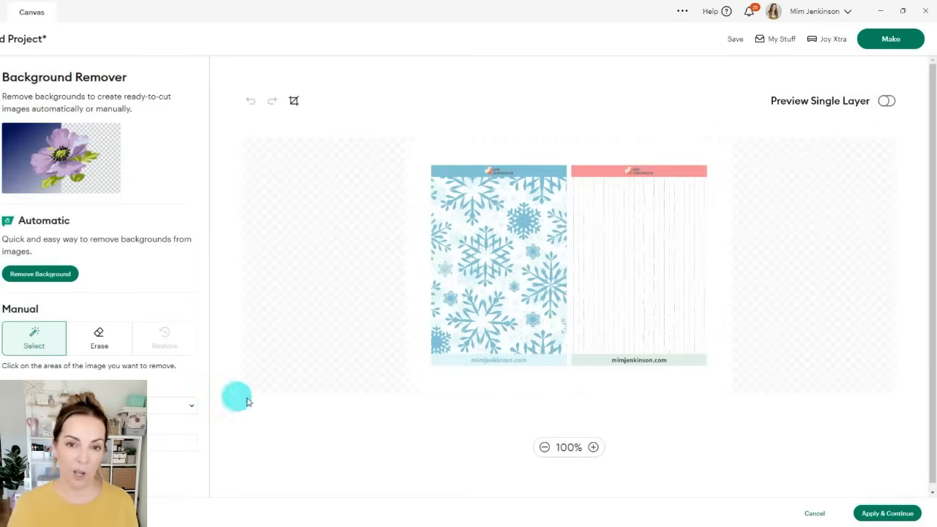
mouse_move(603, 152)
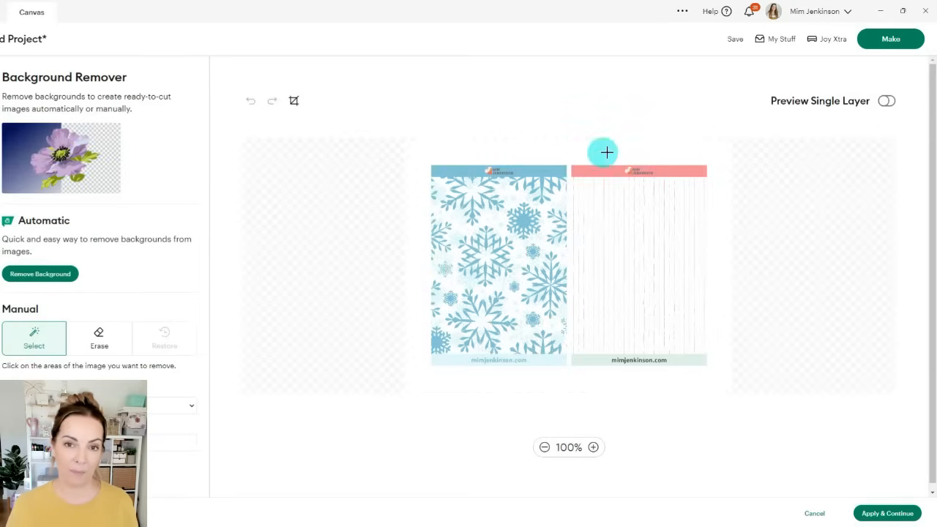
mouse_move(416, 377)
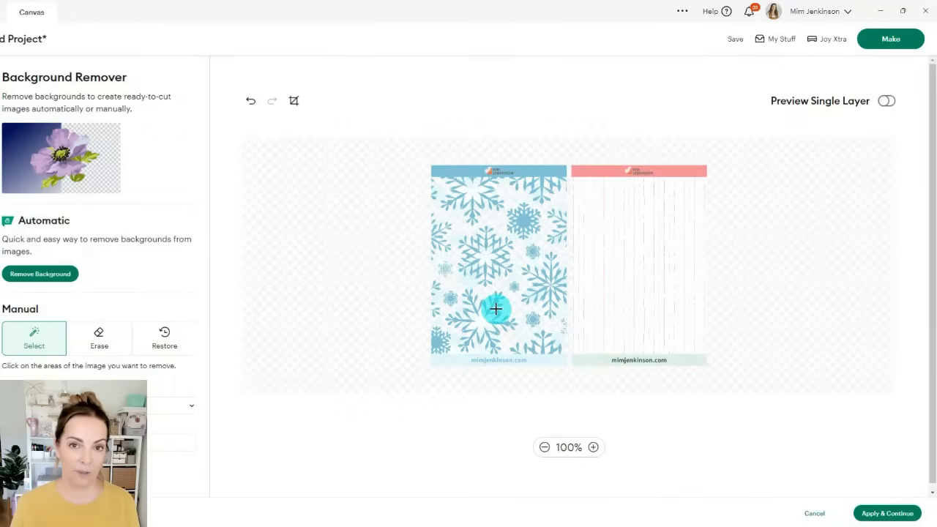
click(39, 274)
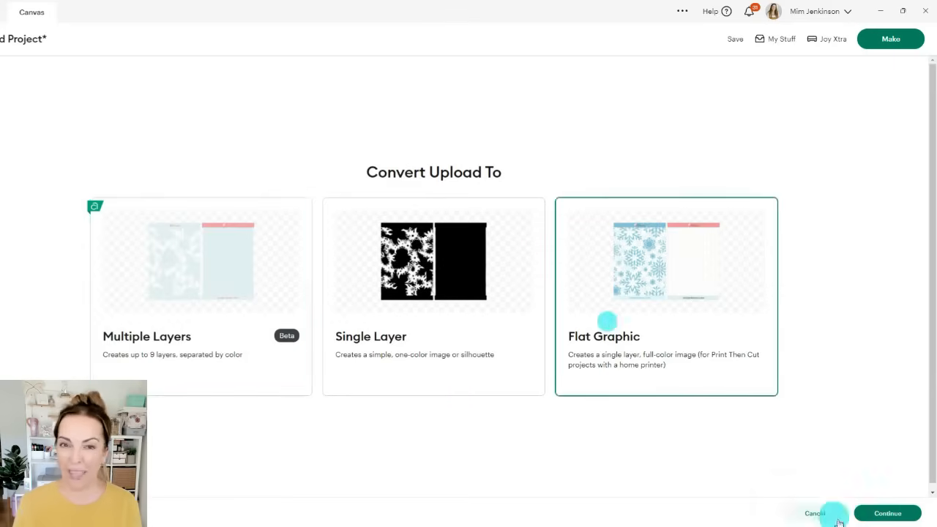
Continue the sticker sheet image through Background Remover toward the canvas
click(887, 513)
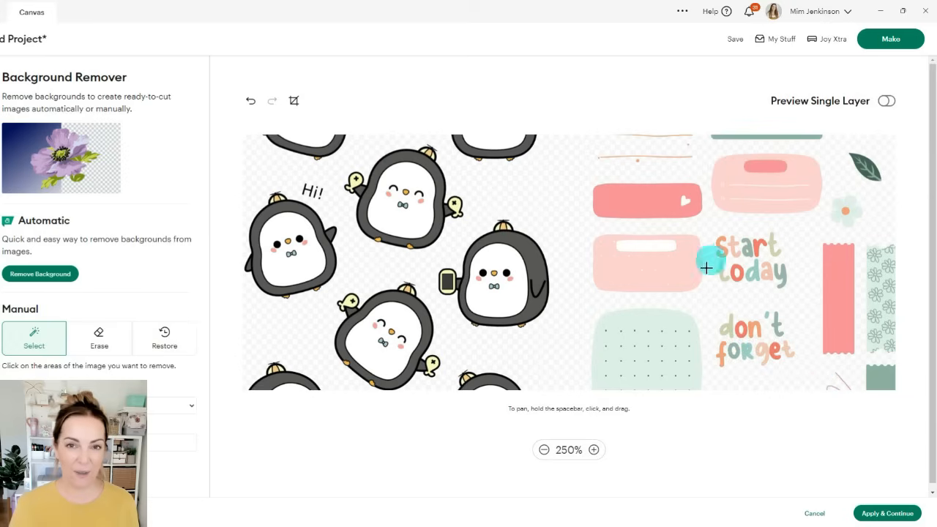
mouse_move(769, 325)
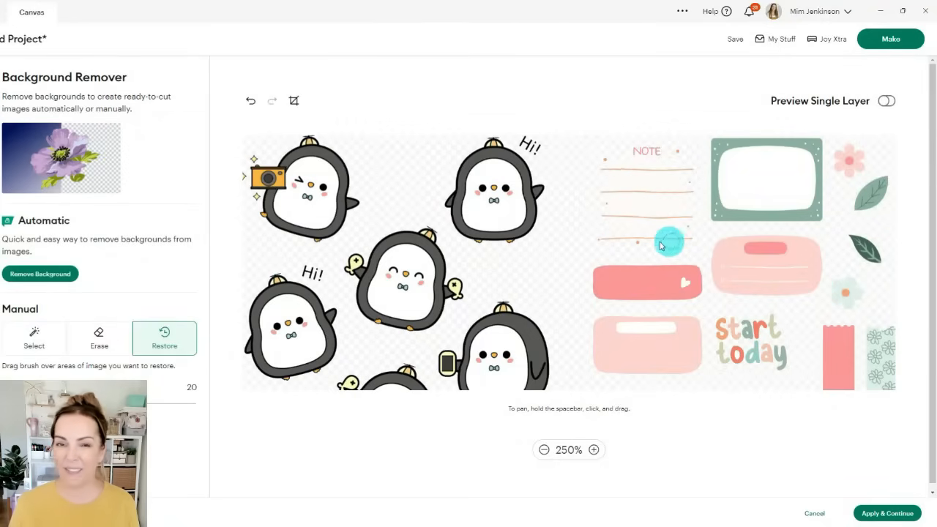
mouse_move(618, 232)
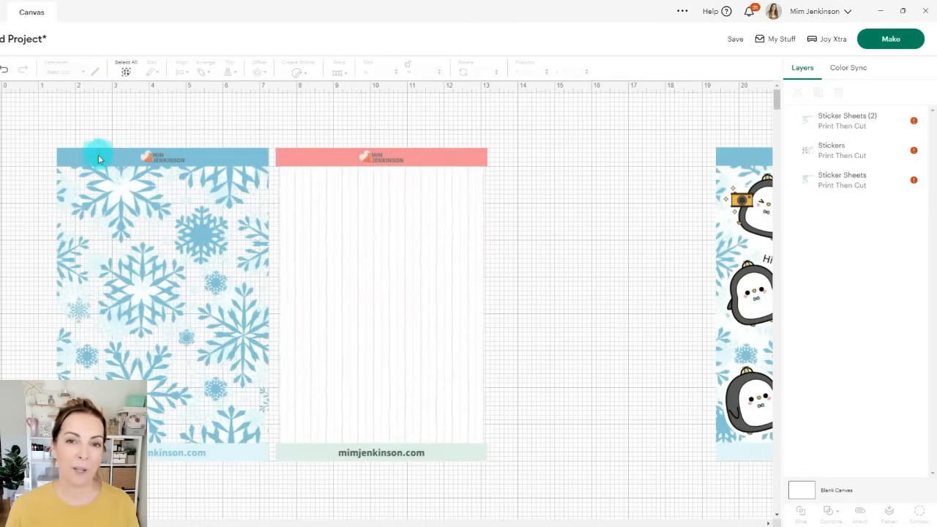
mouse_move(38, 126)
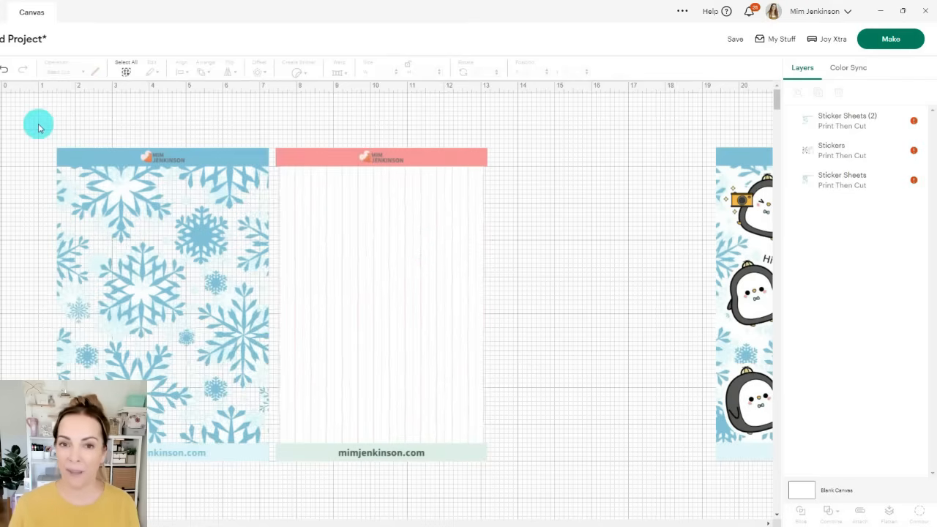
Attach the stickers to their sheet backgrounds and auto-resize the design to 9.25 by 6.75 inches
click(848, 120)
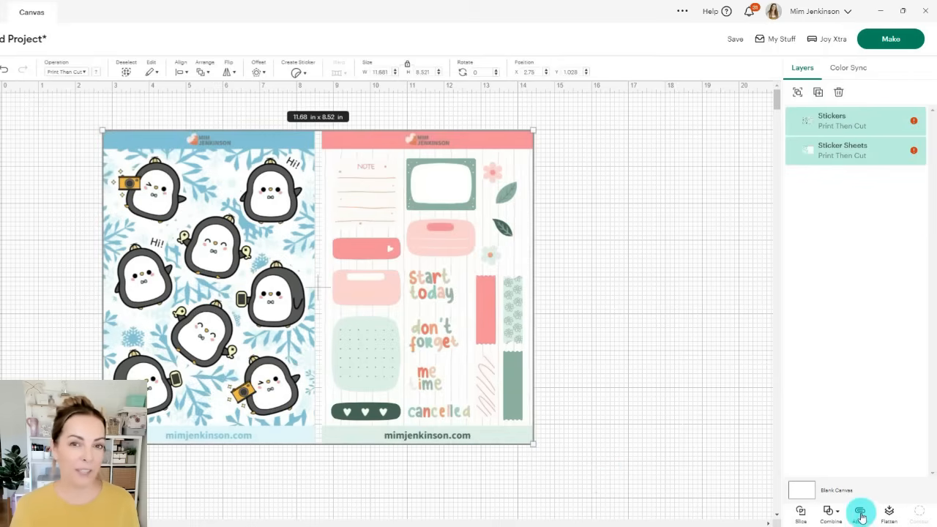
click(862, 513)
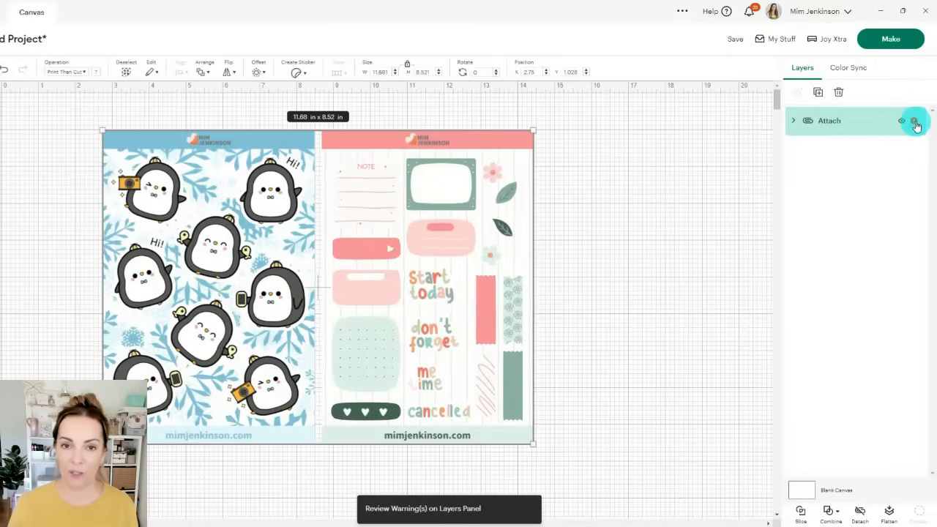
click(917, 123)
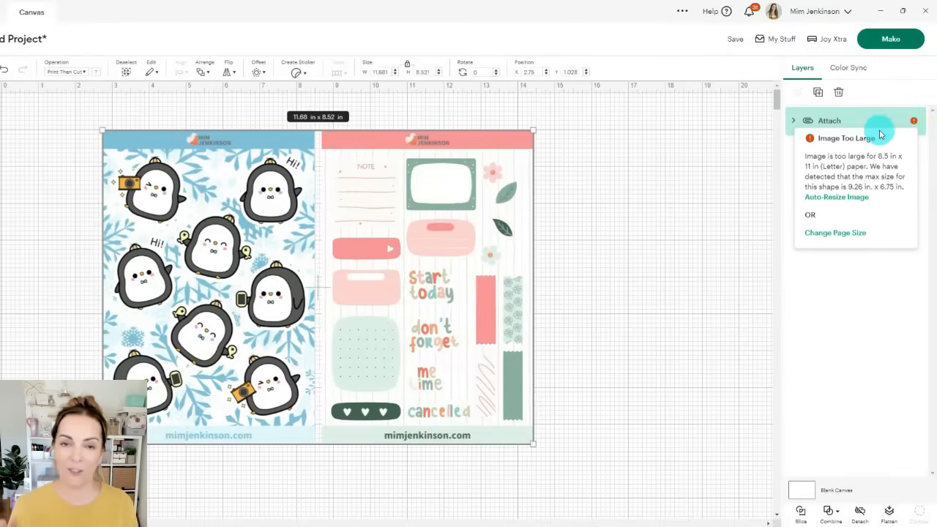
click(836, 196)
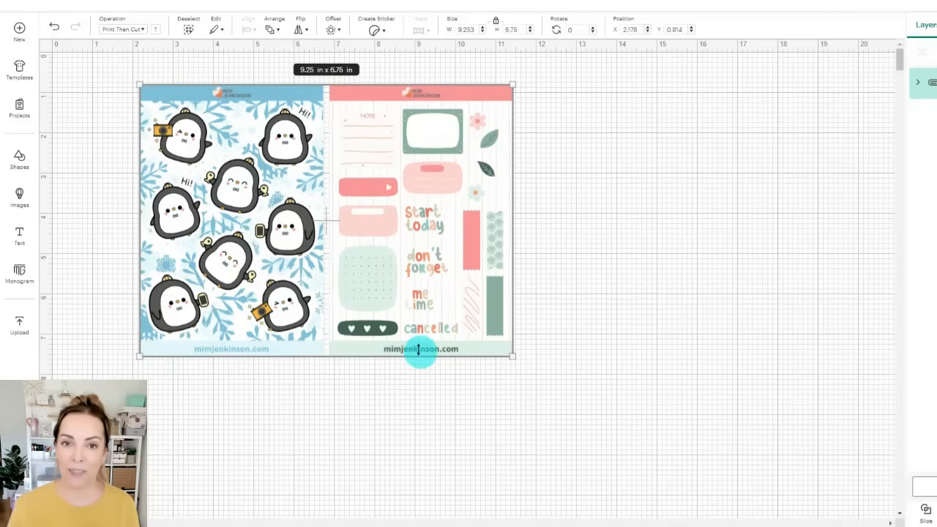
mouse_move(340, 348)
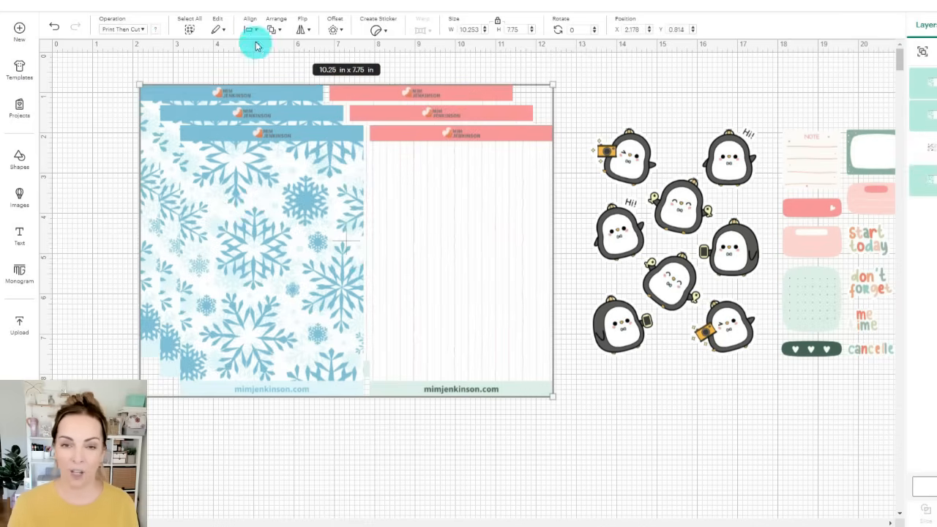
Send the sticker design to Make for Print Then Cut on a letter-size mat
click(249, 28)
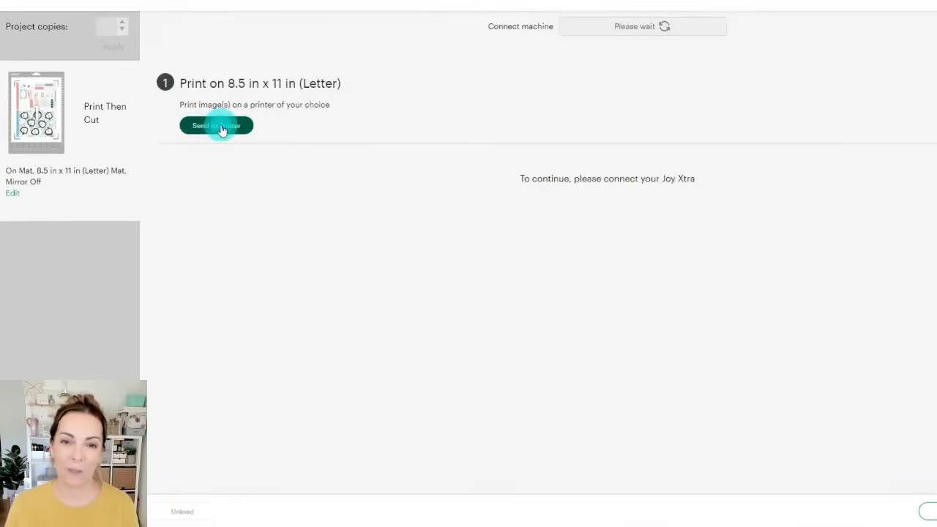
Print the sticker sheet with bleed on the Canon printer
click(217, 126)
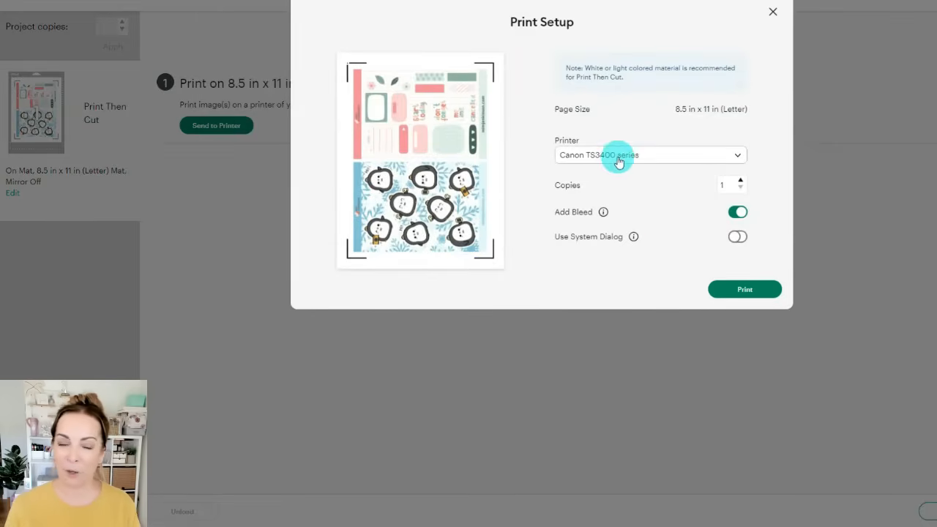
click(738, 238)
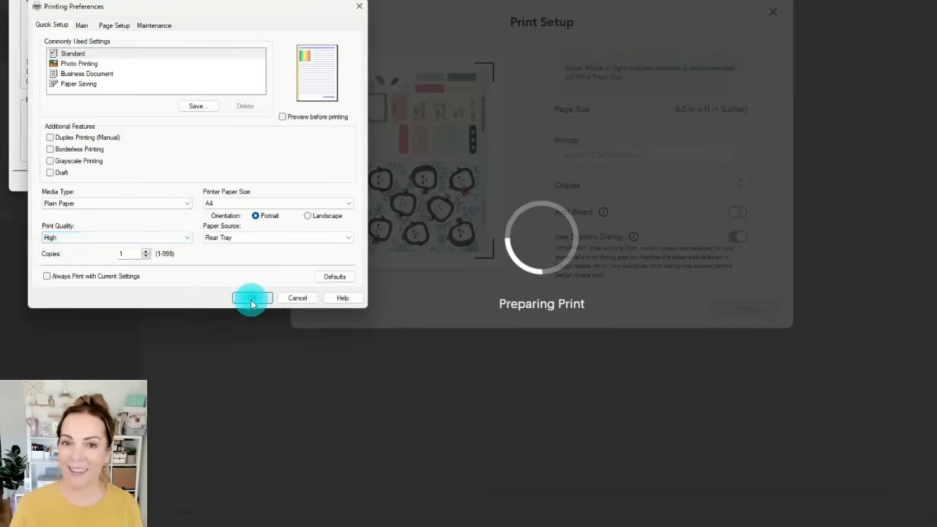
click(252, 297)
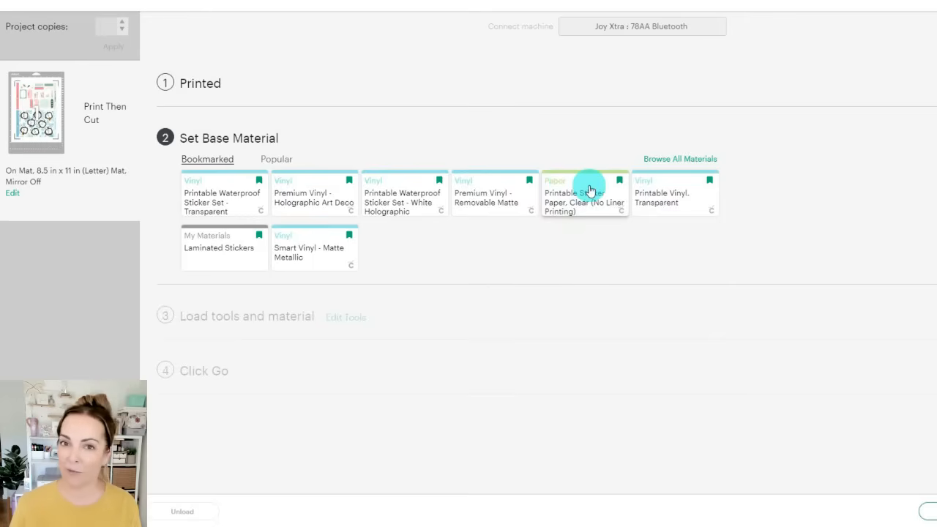
Choose Printable Sticker Paper, Clear (No Liner Printing) with pressure set to Less
click(584, 193)
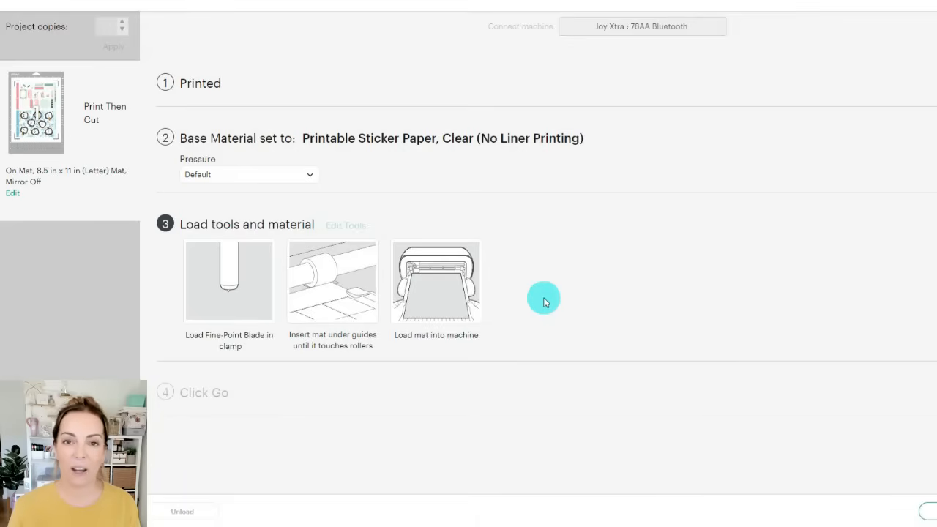
click(249, 174)
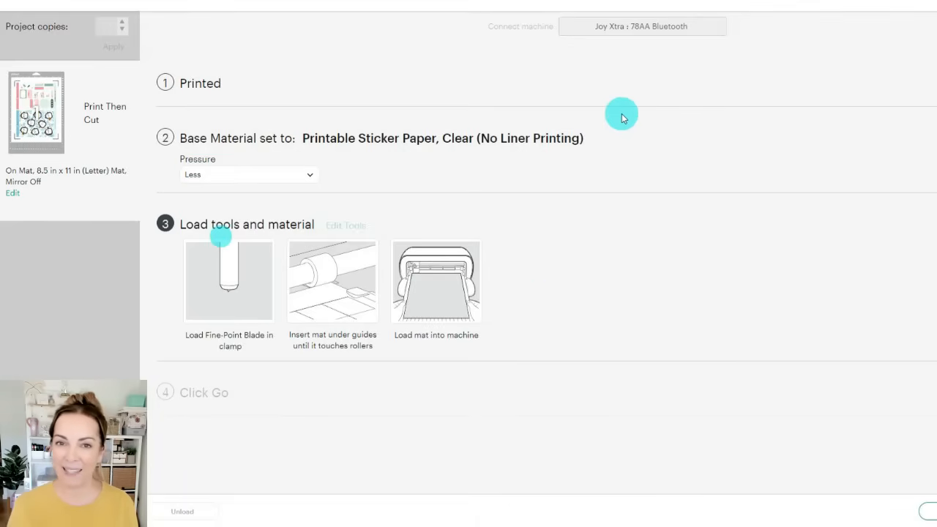